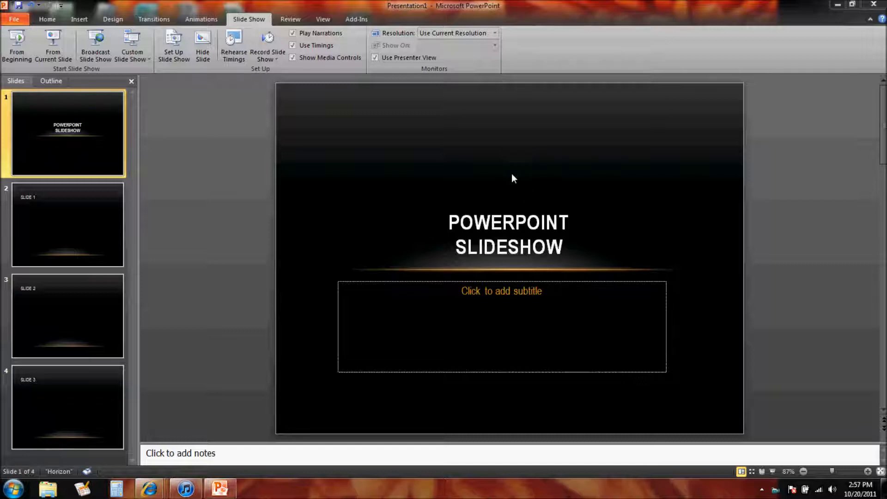
mouse_move(499, 169)
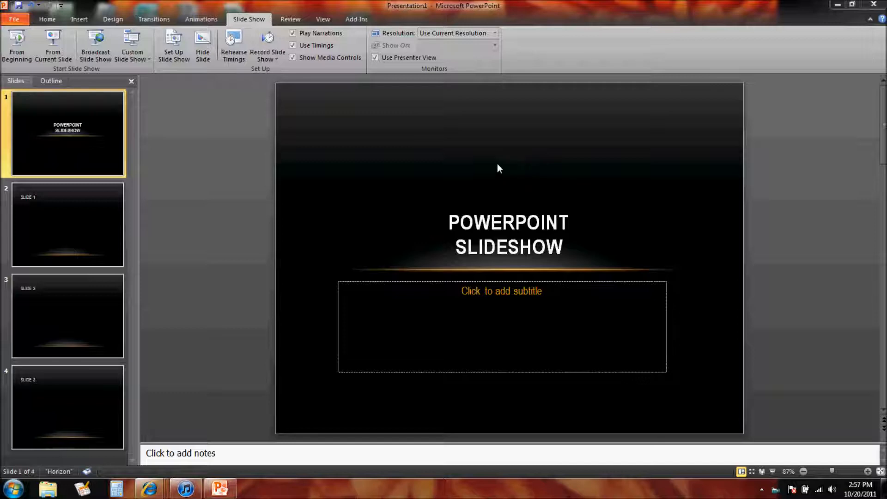
mouse_move(236, 59)
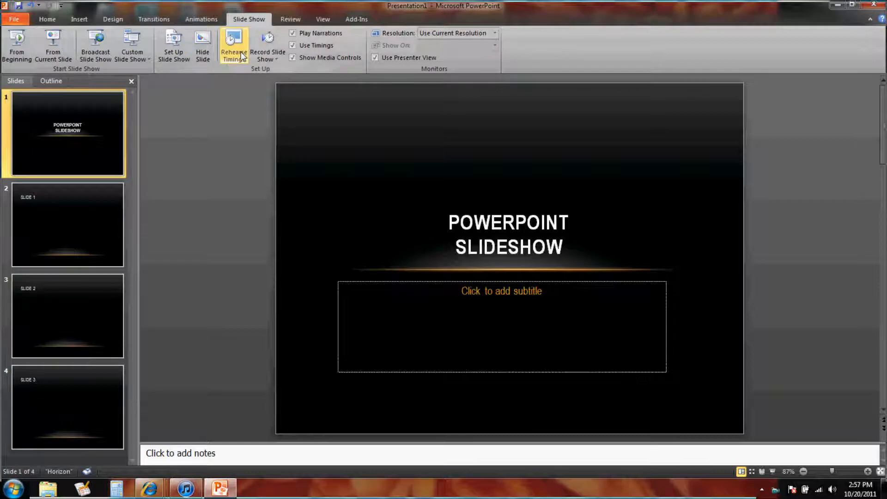
mouse_move(234, 48)
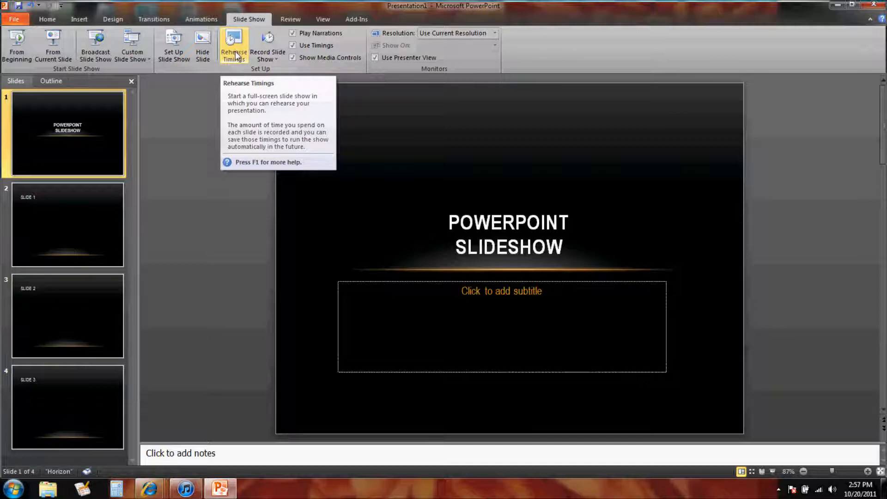
mouse_move(226, 59)
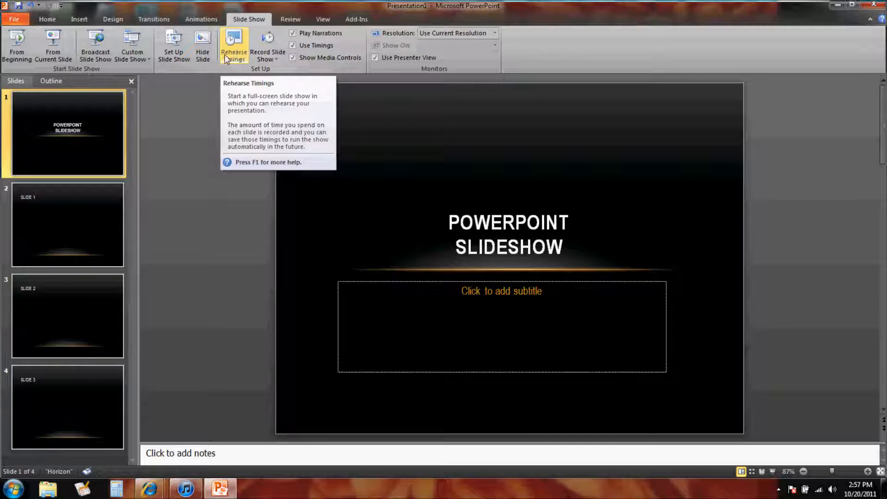
- Rehearse timings, keeping 00:05, 00:04, 00:02 and 00:02, then play the show from slide one
left_click(232, 45)
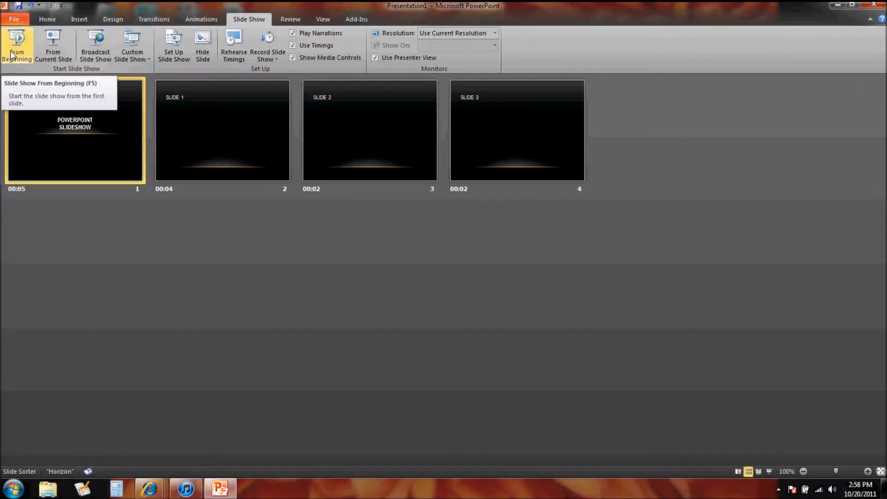
left_click(18, 45)
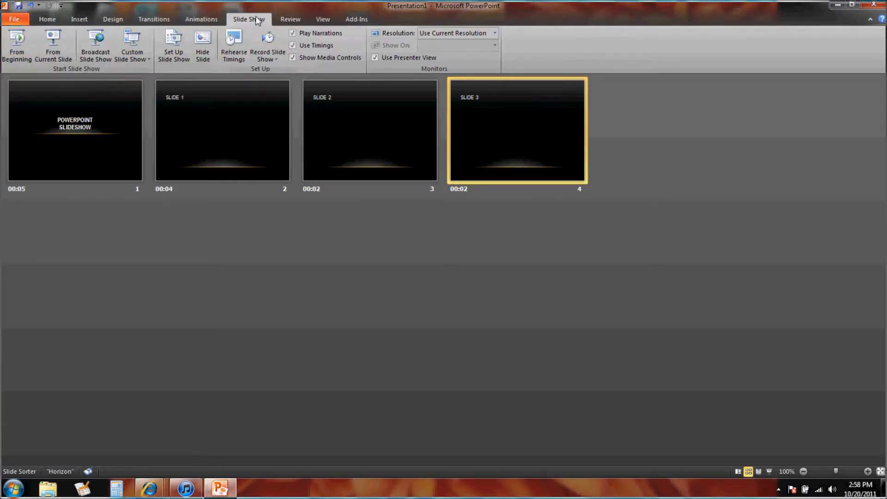
mouse_move(255, 22)
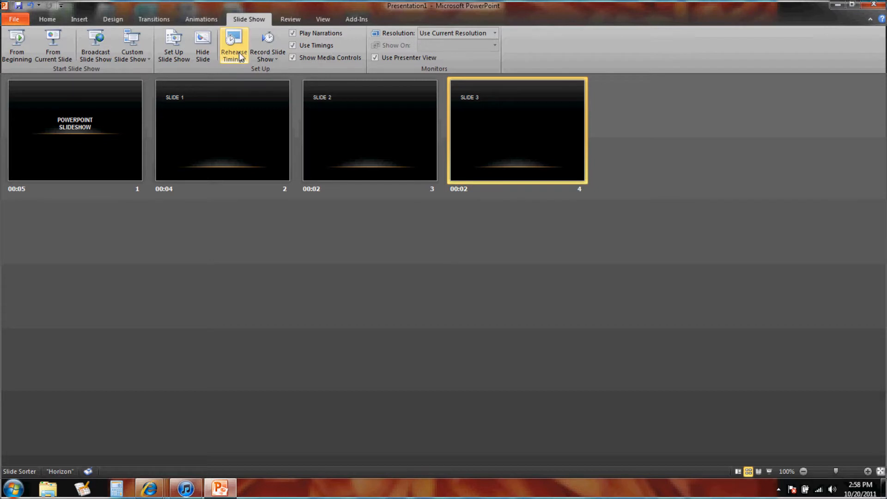
mouse_move(233, 47)
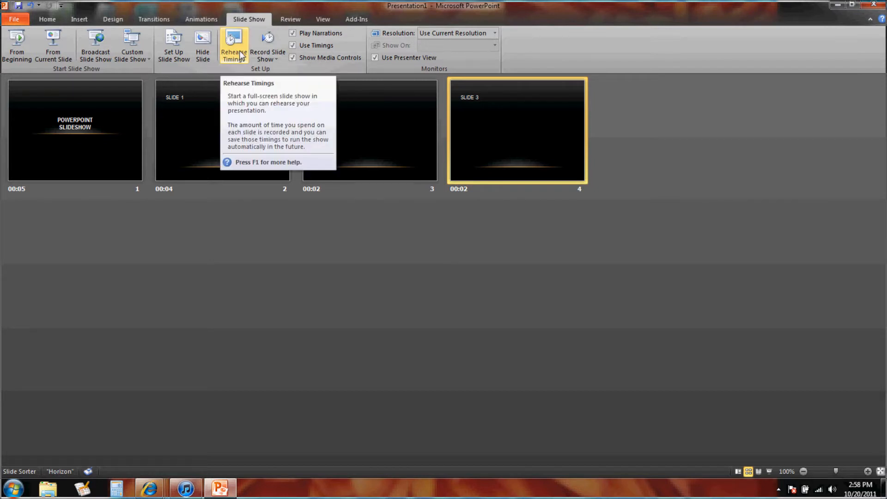